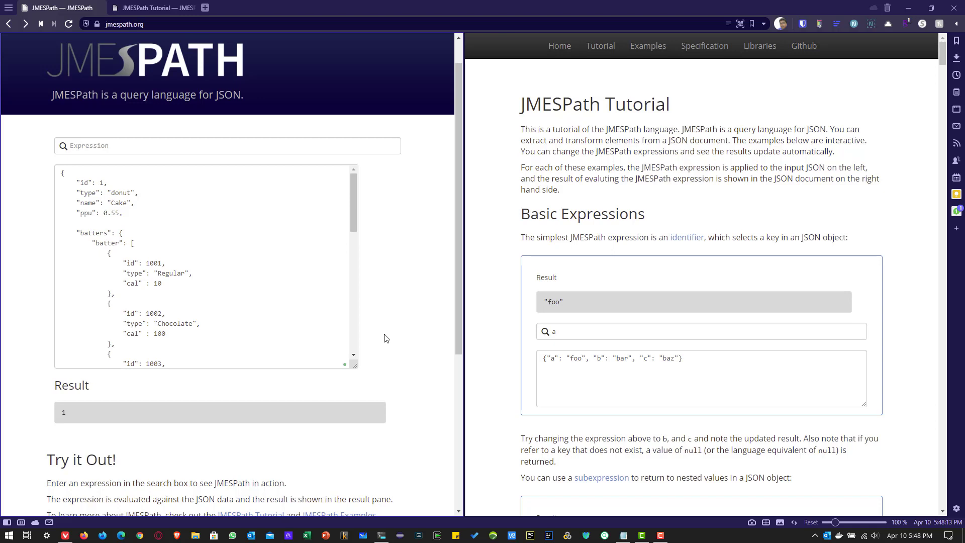
{"action": "mouse_move", "coordinate": [182, 131]}
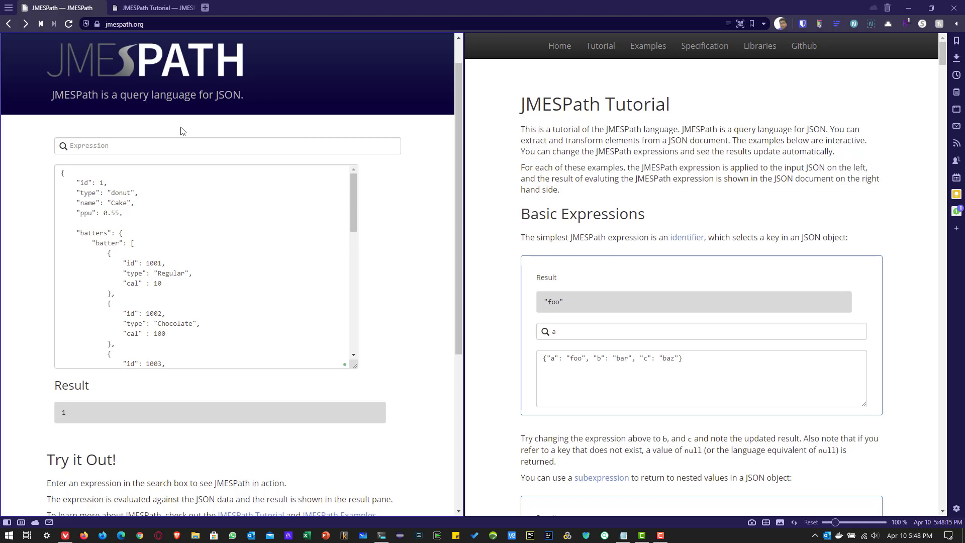
Query id against the donut JSON (returns 1), then replace it with type to get "donut"
{"action": "left_click", "coordinate": [227, 145]}
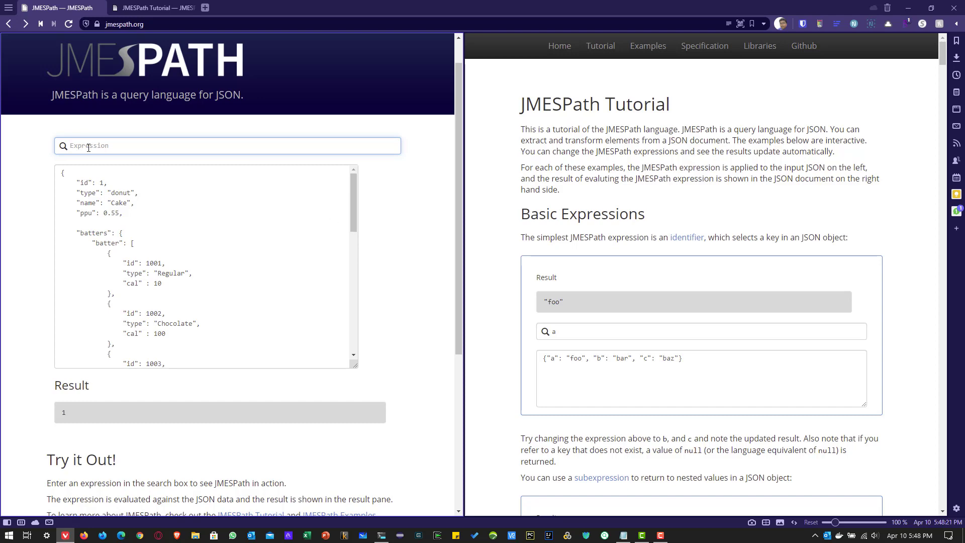
{"action": "key", "text": "ctrl+plus"}
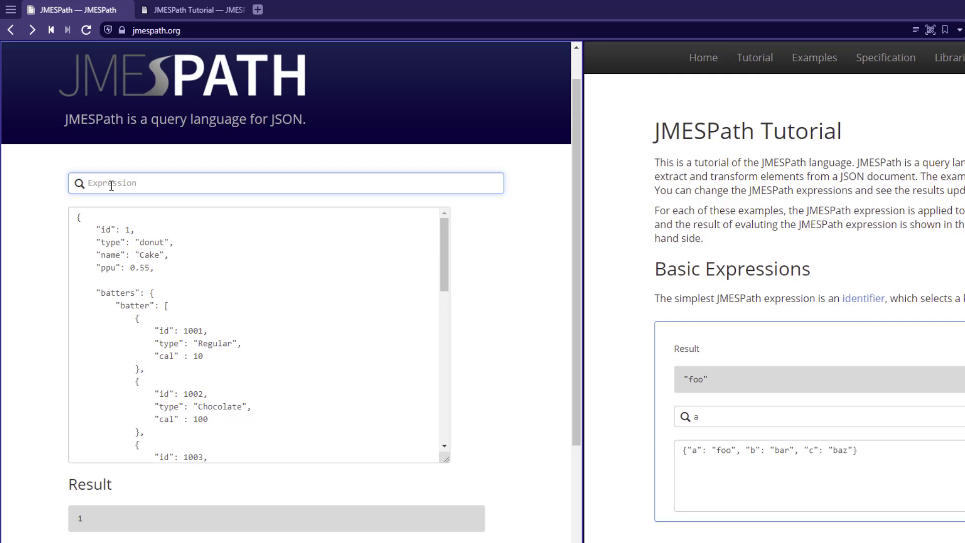
{"action": "type", "text": "i"}
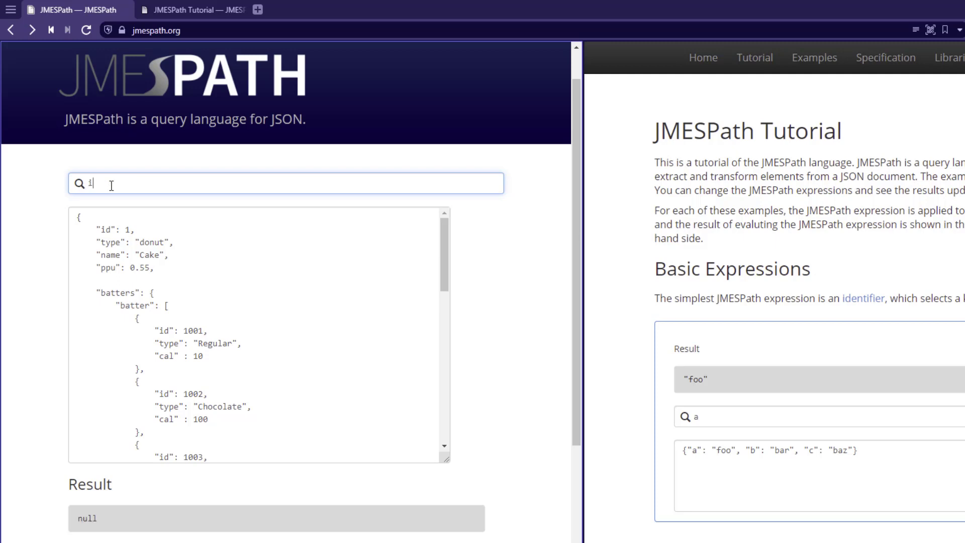
{"action": "type", "text": "d"}
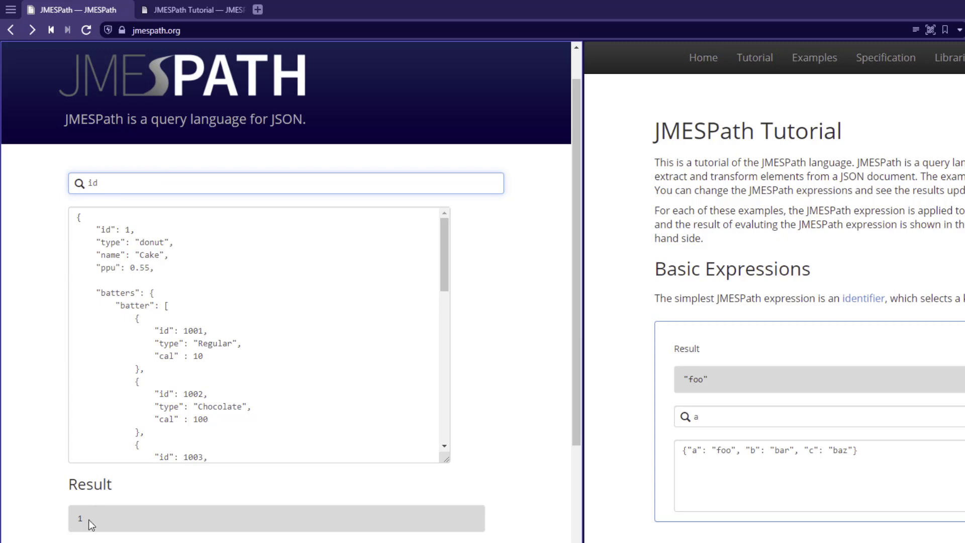
{"action": "double_click", "coordinate": [91, 184]}
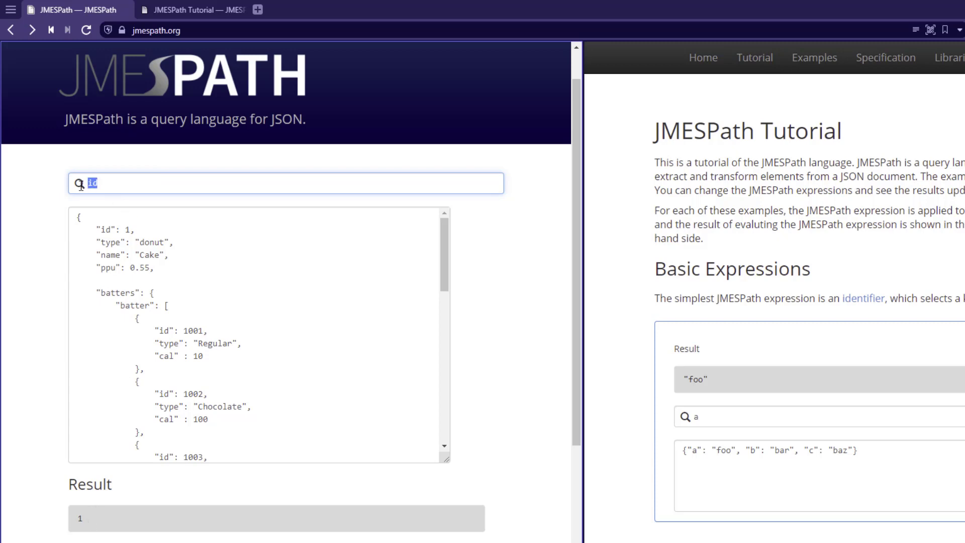
{"action": "type", "text": "type"}
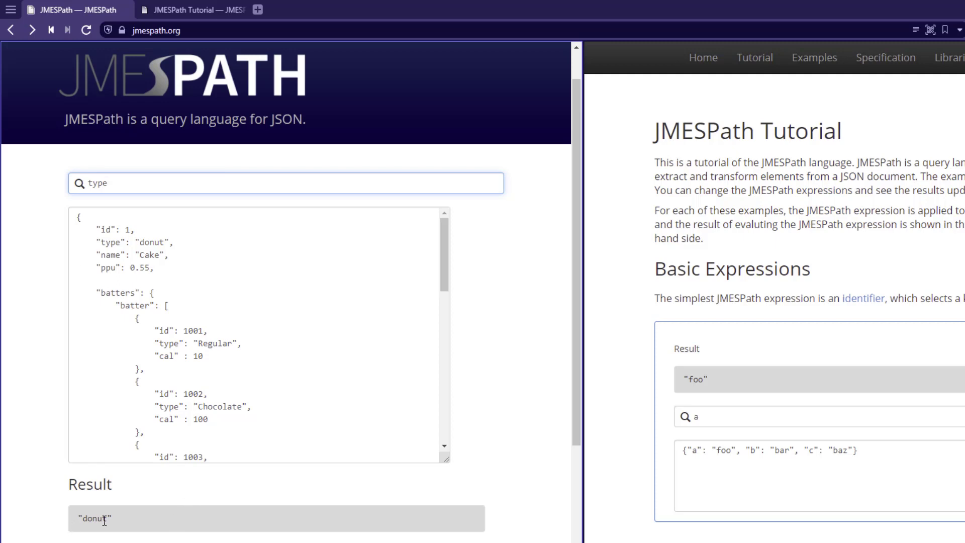
{"action": "mouse_move", "coordinate": [122, 528]}
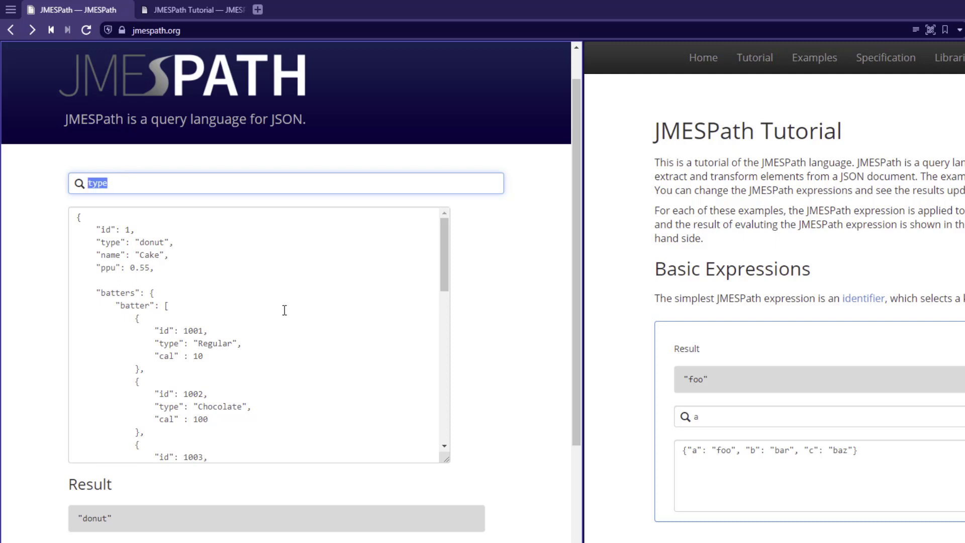
Enter batters.batter[1].id, then change the index to [-1] to return 1004
{"action": "type", "text": "batters.batter"}
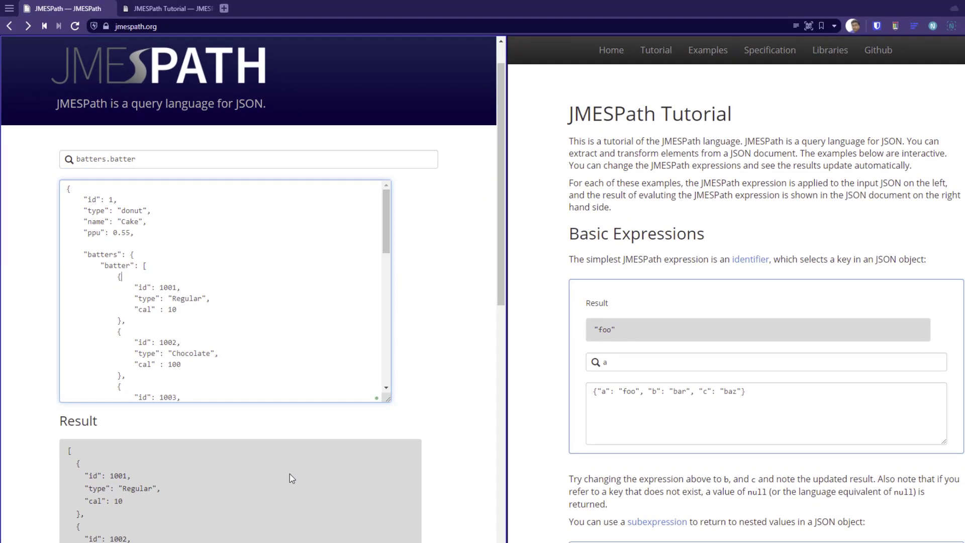
{"action": "mouse_move", "coordinate": [159, 274]}
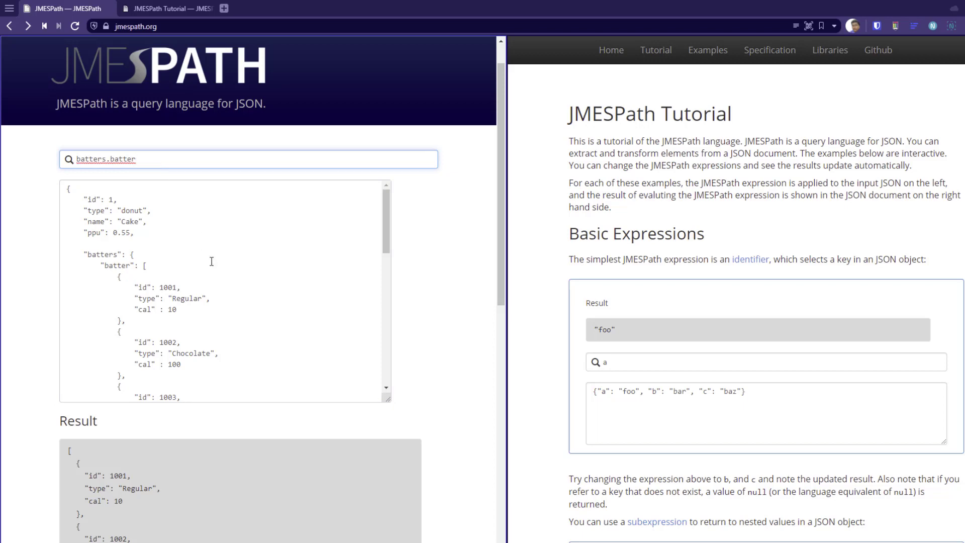
{"action": "type", "text": "[1]"}
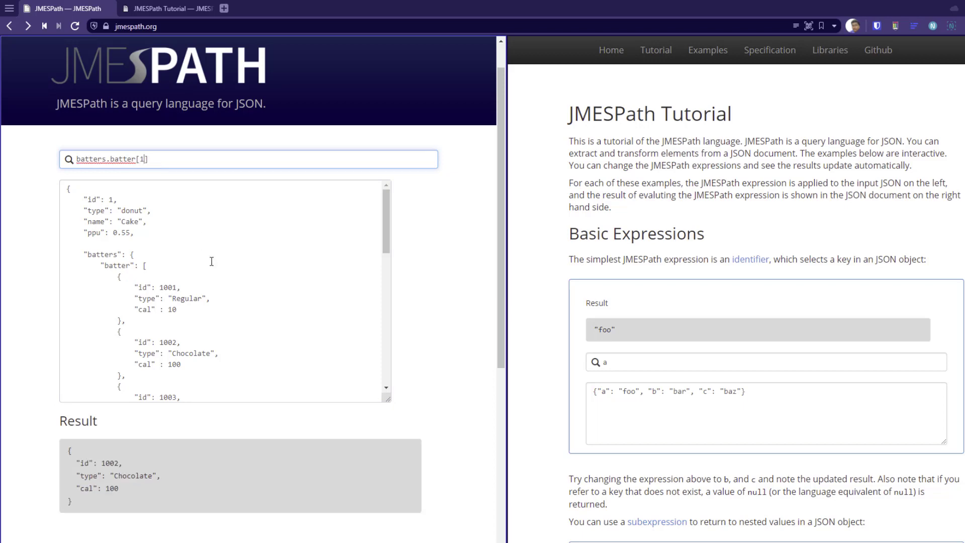
{"action": "type", "text": ".i"}
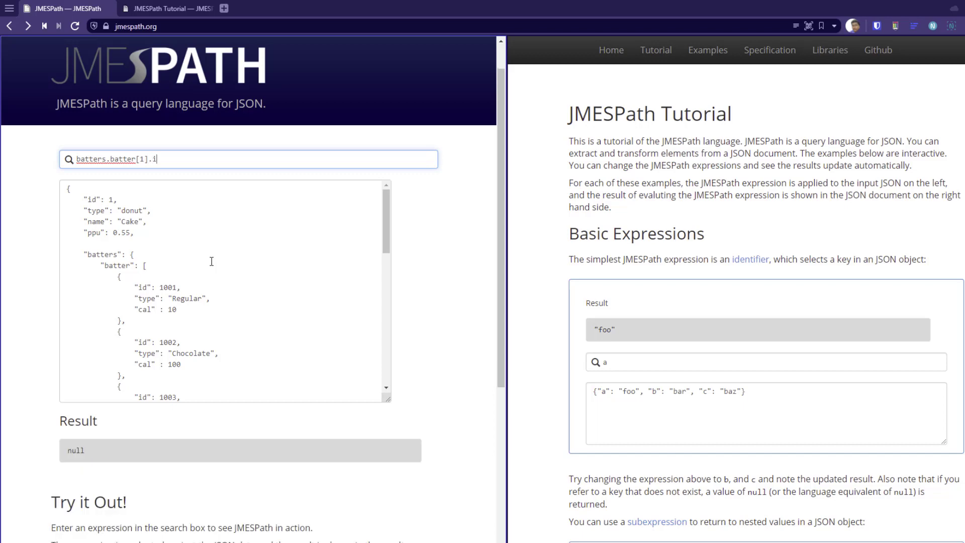
{"action": "type", "text": "d"}
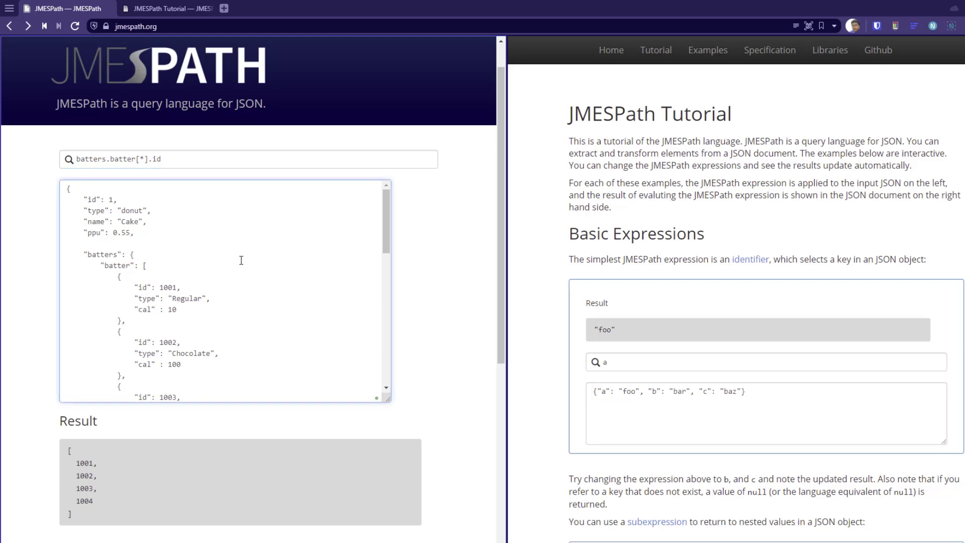
{"action": "left_click", "coordinate": [146, 265]}
{"action": "type", "text": "-1"}
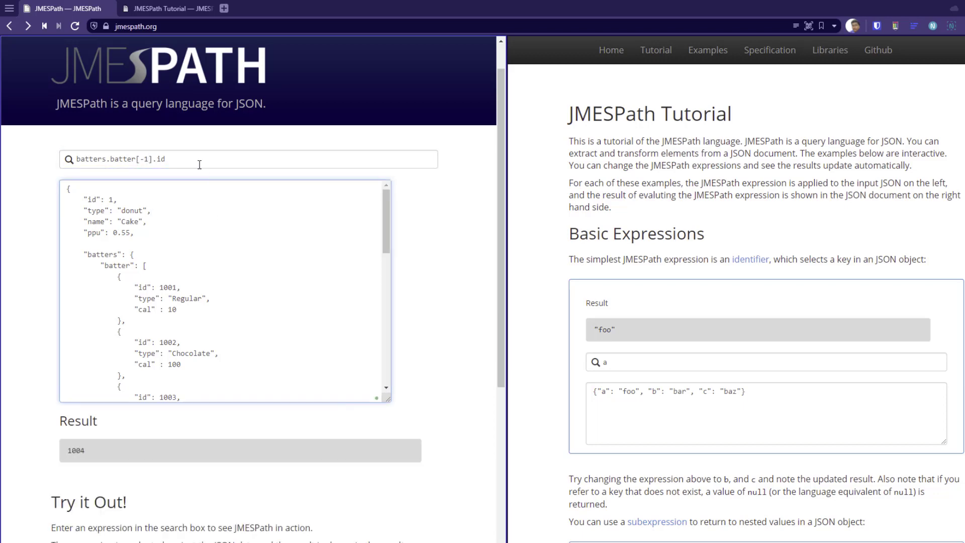
Replace the query with length(batters.batter), returning a count of 4
{"action": "double_click", "coordinate": [159, 159]}
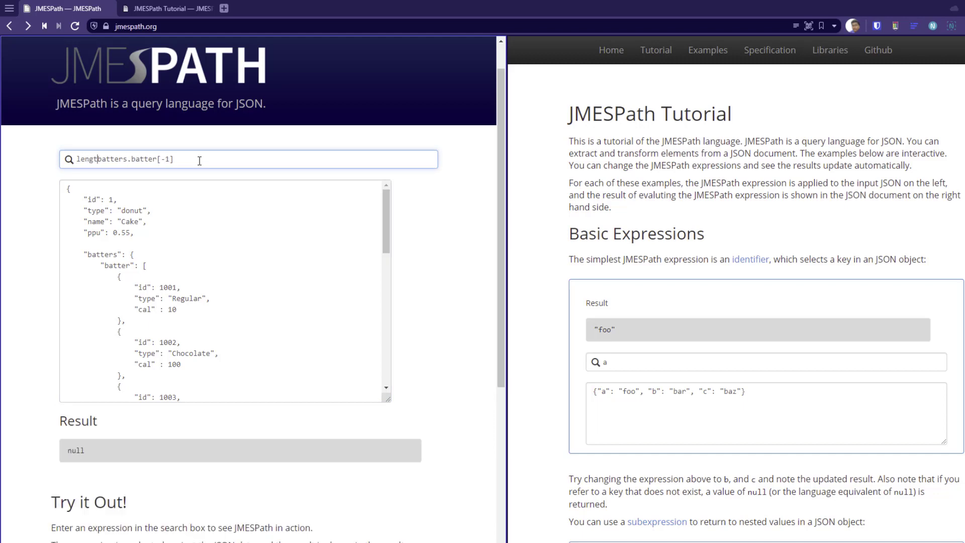
{"action": "type", "text": "length(batters.batter[-1])"}
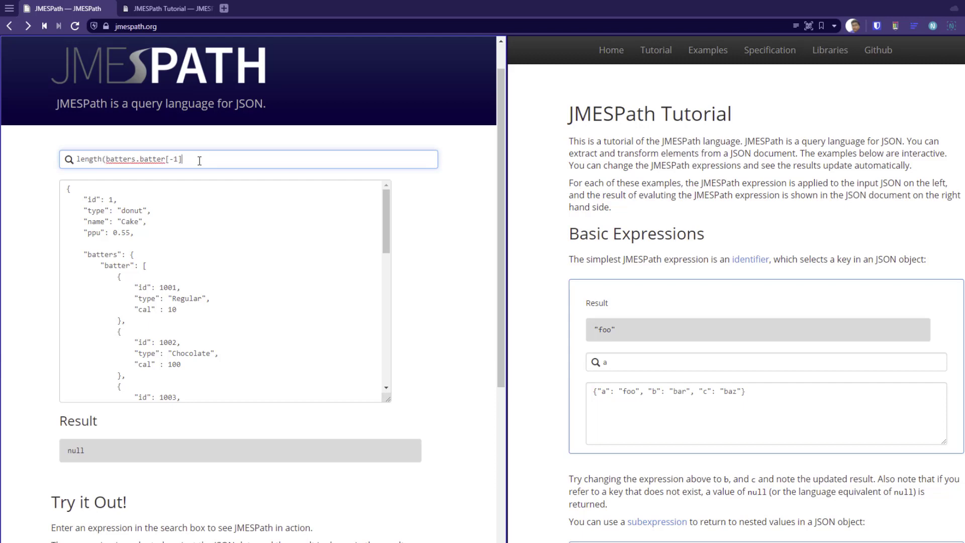
{"action": "type", "text": ")"}
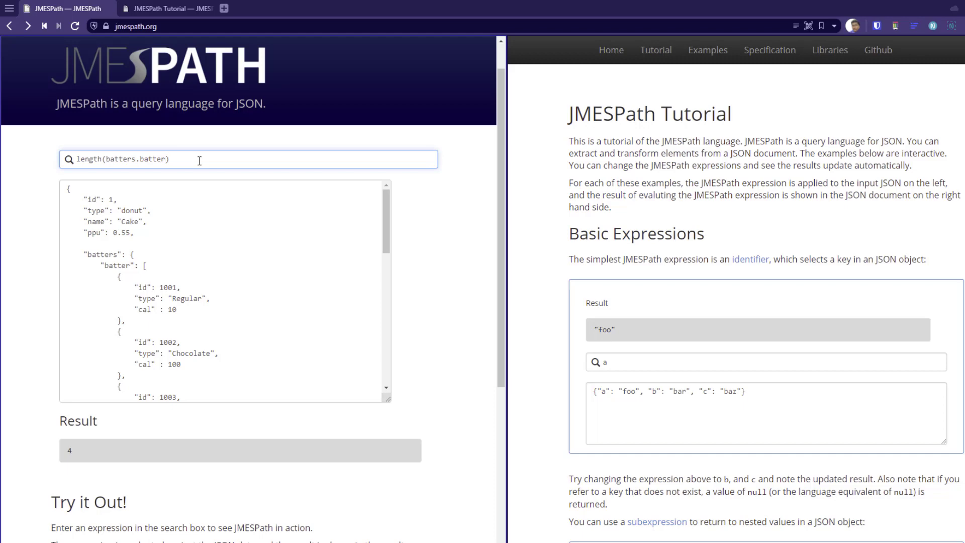
{"action": "left_click", "coordinate": [228, 251]}
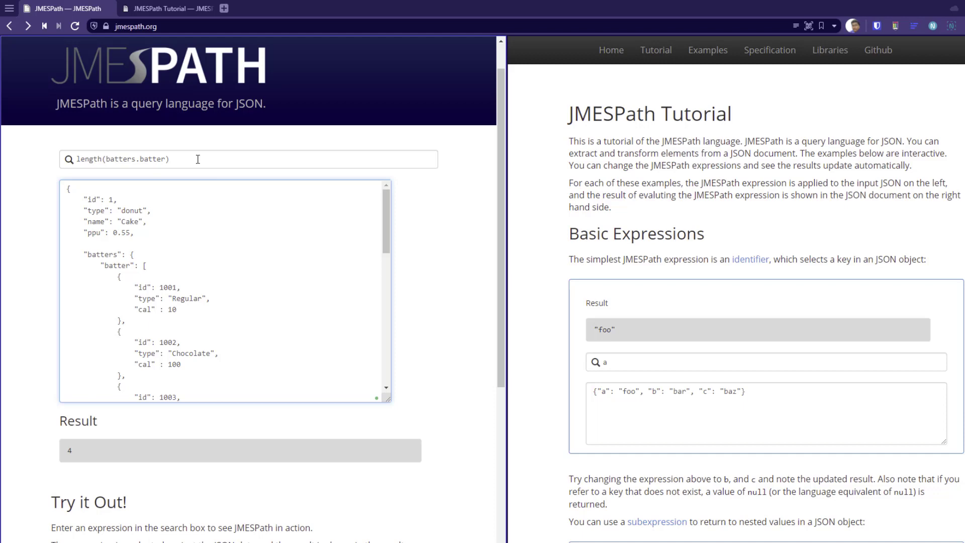
Replace the length query with sort_by over batters.batter ordered by &cal
{"action": "triple_click", "coordinate": [123, 159]}
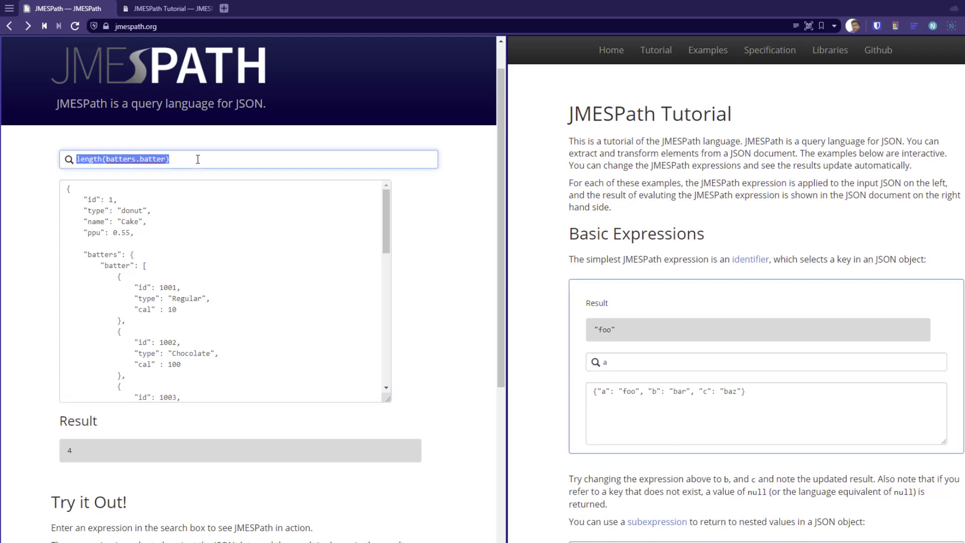
{"action": "type", "text": "sort_b"}
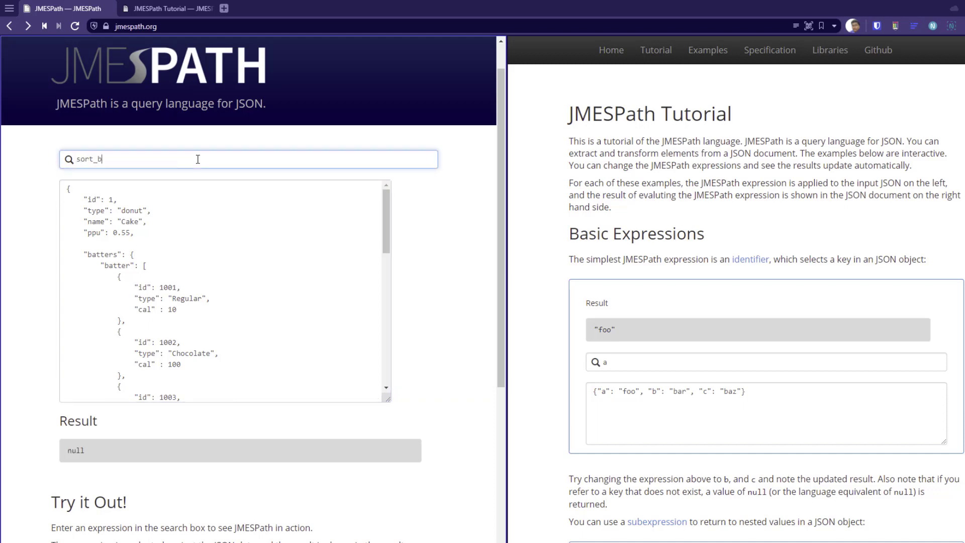
{"action": "type", "text": "y()"}
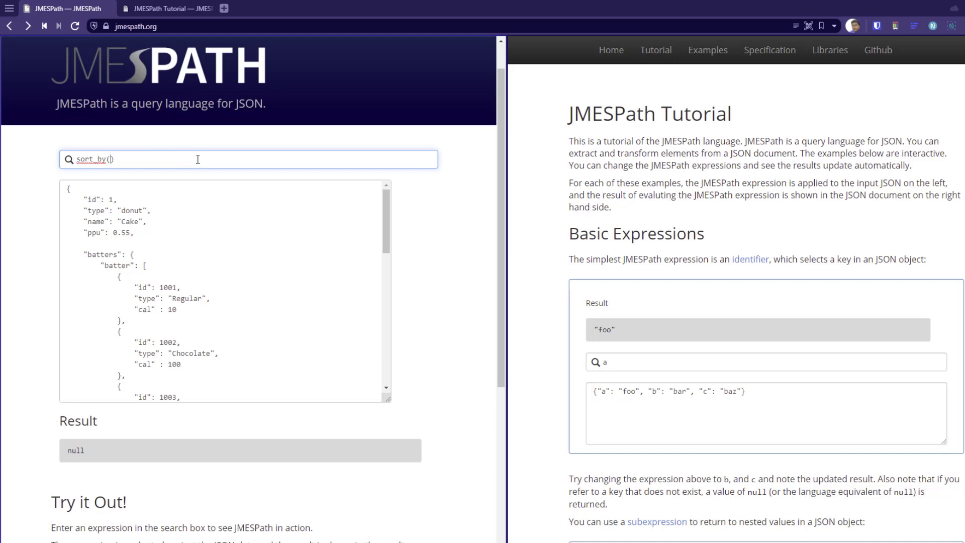
{"action": "type", "text": "batters.batter,"}
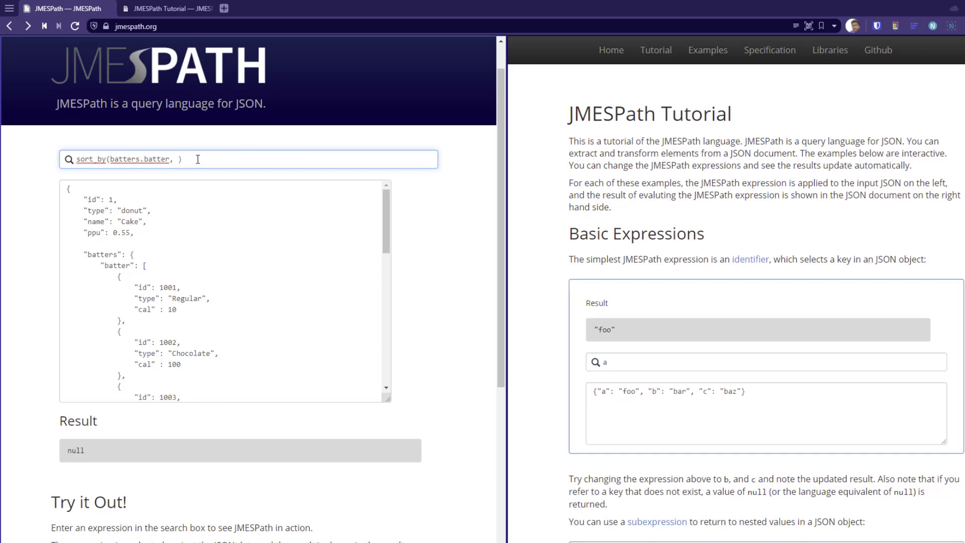
{"action": "type", "text": "&cal"}
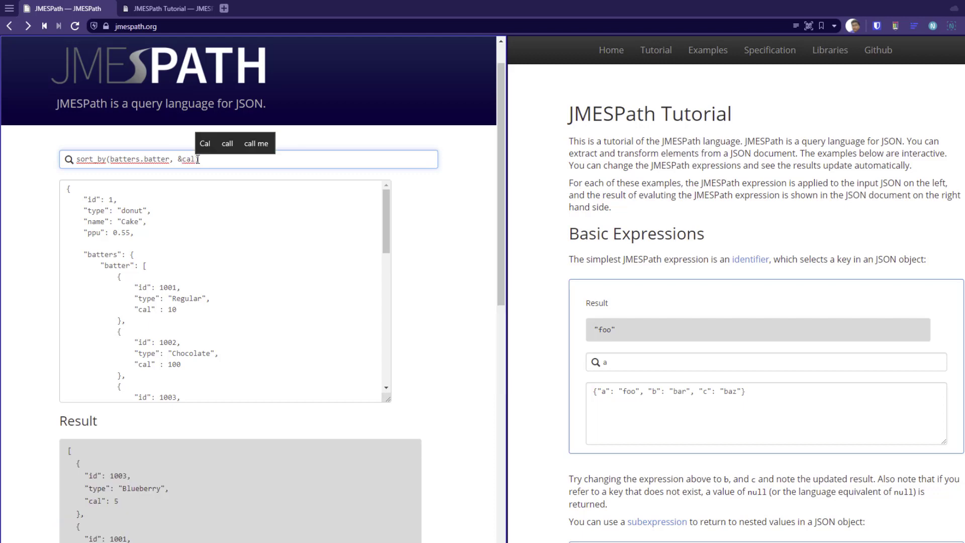
{"action": "type", "text": "[*"}
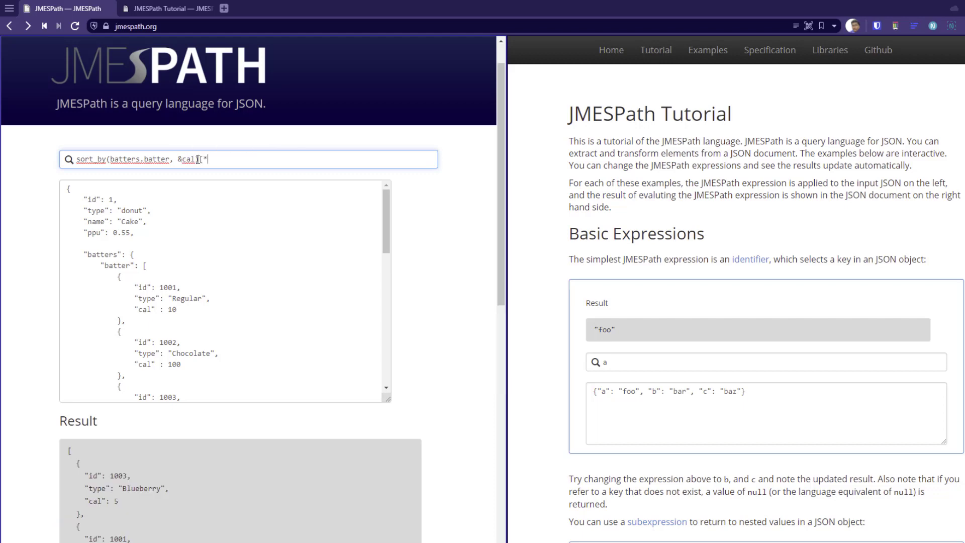
{"action": "type", "text": "]"}
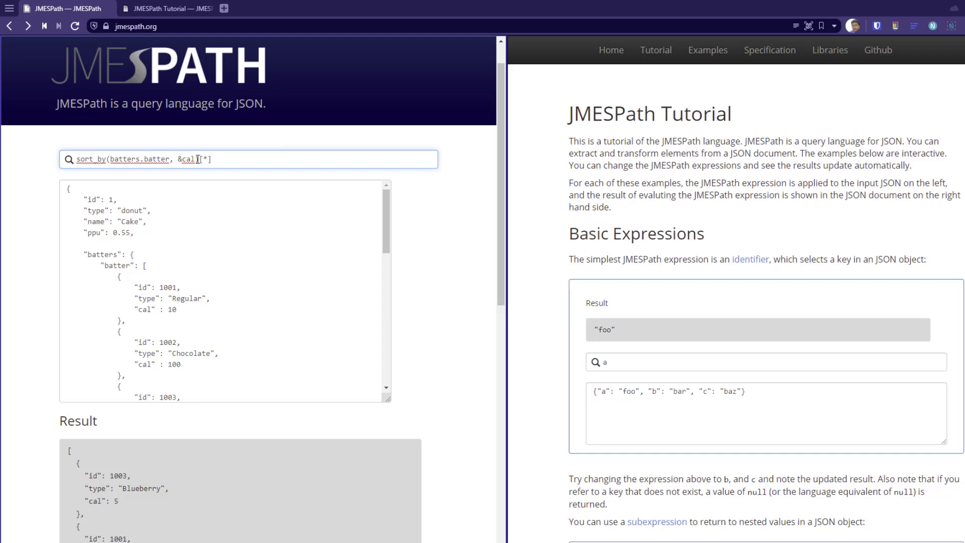
Project each sorted batter to {cal: cal, type: type, id: id}
{"action": "type", "text": ".{}"}
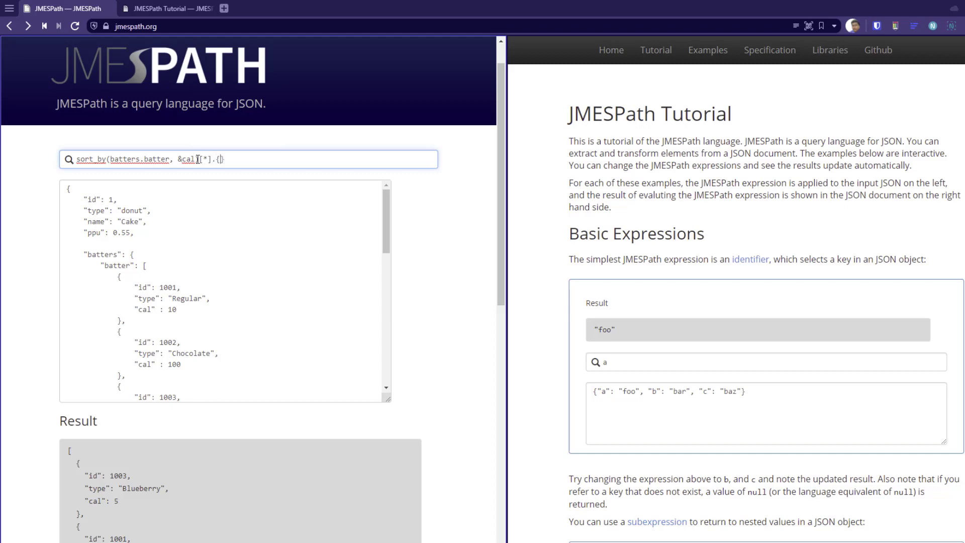
{"action": "type", "text": "cal: cal"}
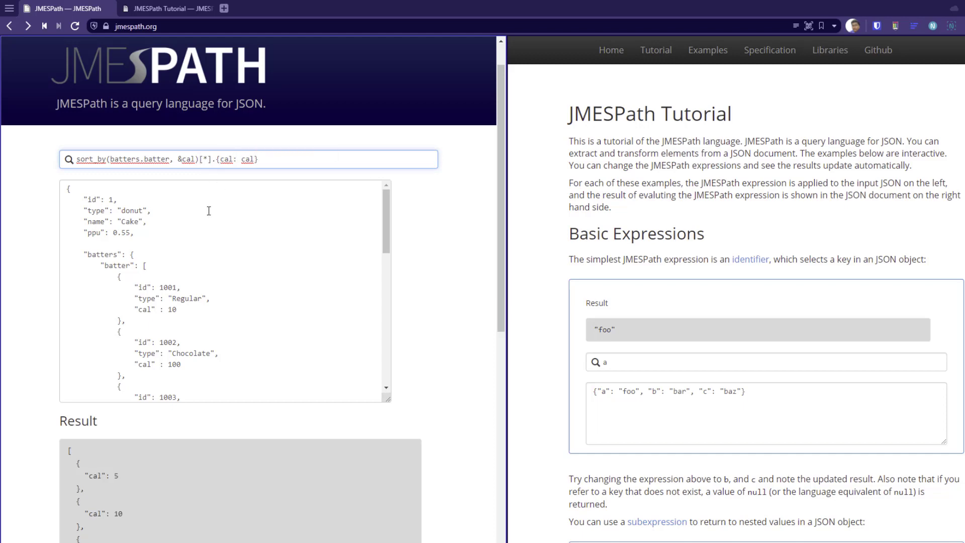
{"action": "mouse_move", "coordinate": [186, 501]}
{"action": "type", "text": ", "}
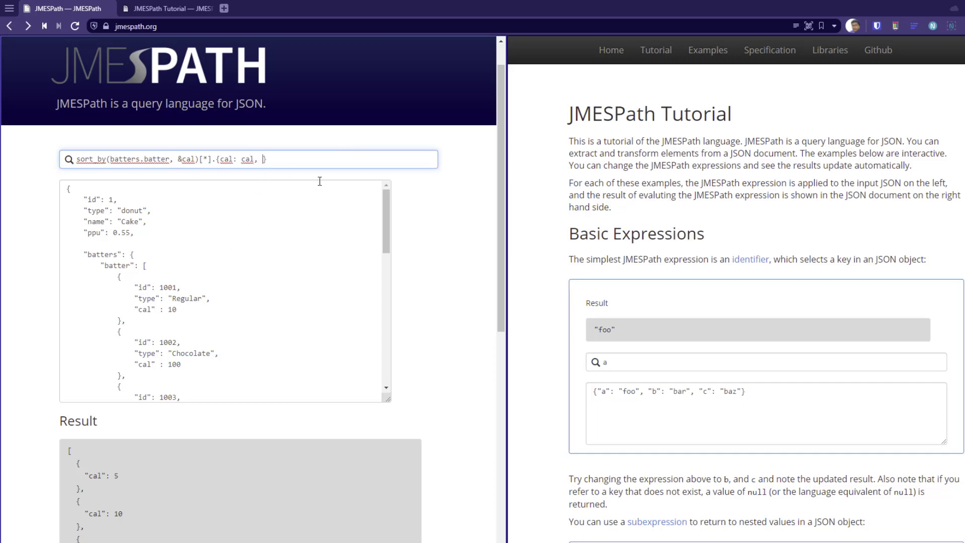
{"action": "type", "text": "type: type, id:"}
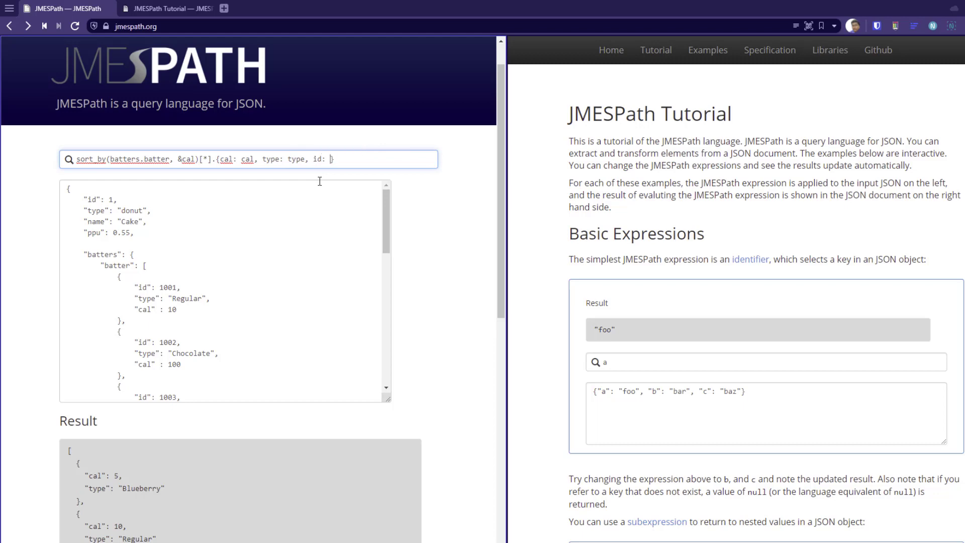
{"action": "type", "text": "id}"}
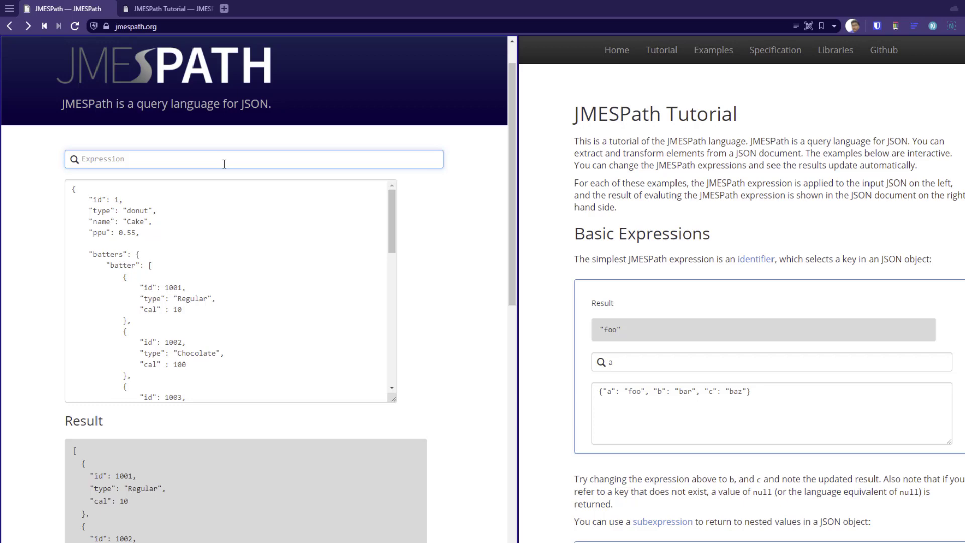
Type batters.batter[*].type, listing the four batter types
{"action": "type", "text": "bat"}
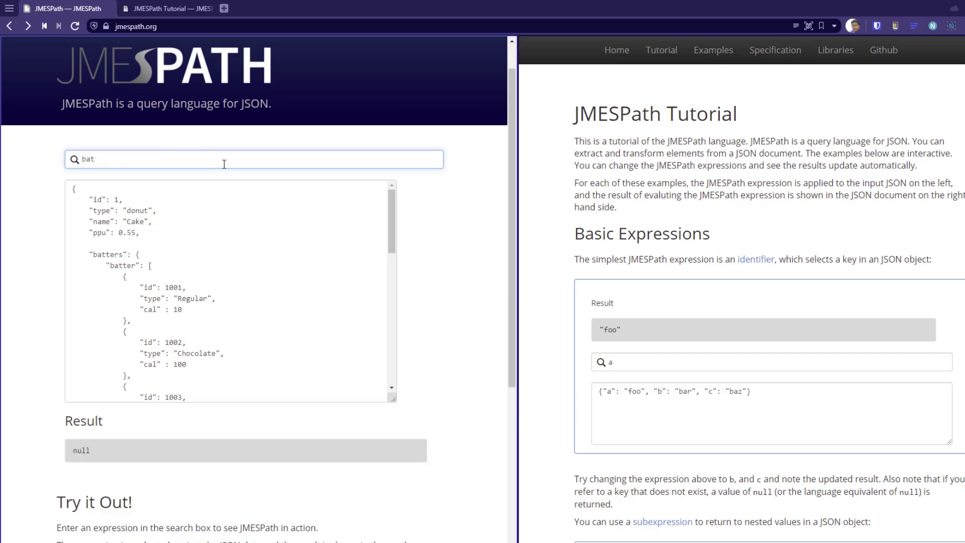
{"action": "type", "text": "batters.ba"}
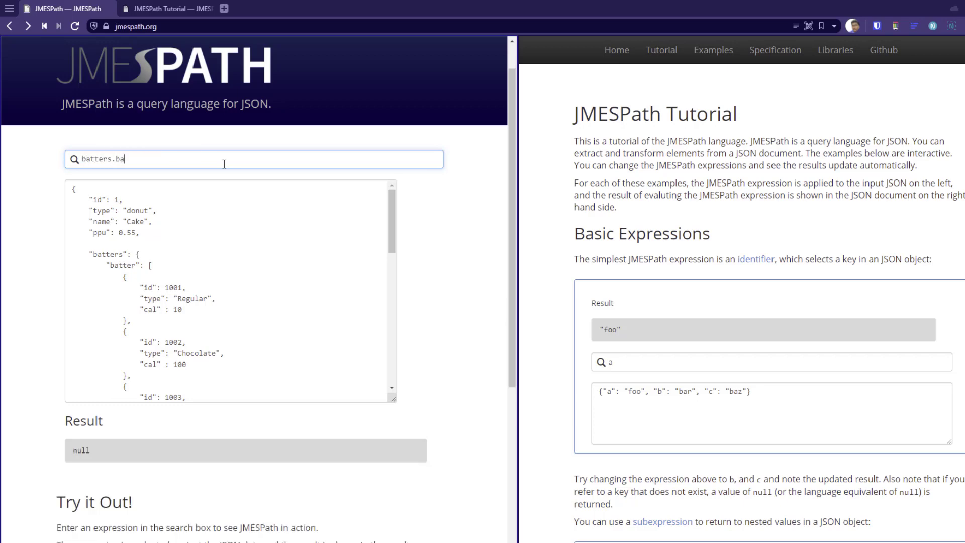
{"action": "type", "text": "tter[*]"}
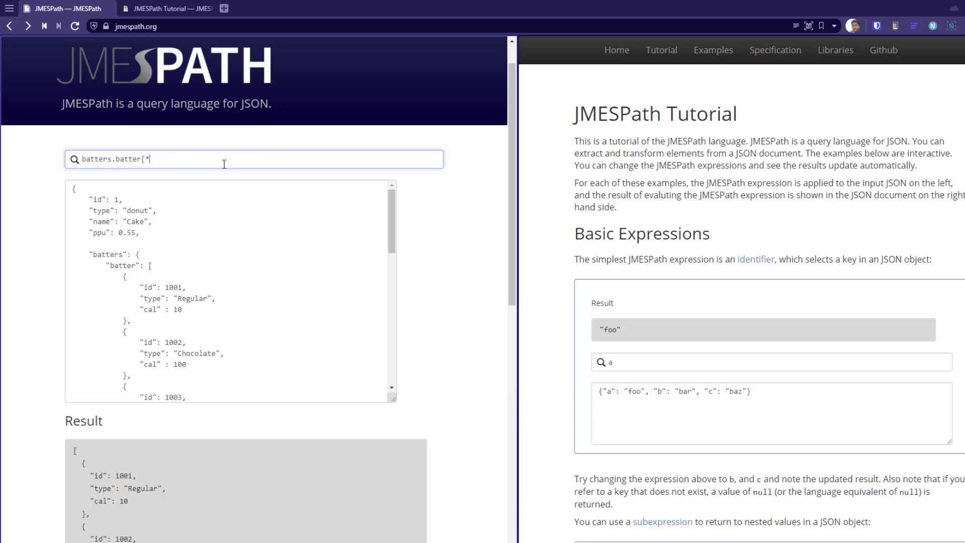
{"action": "type", "text": ".type |"}
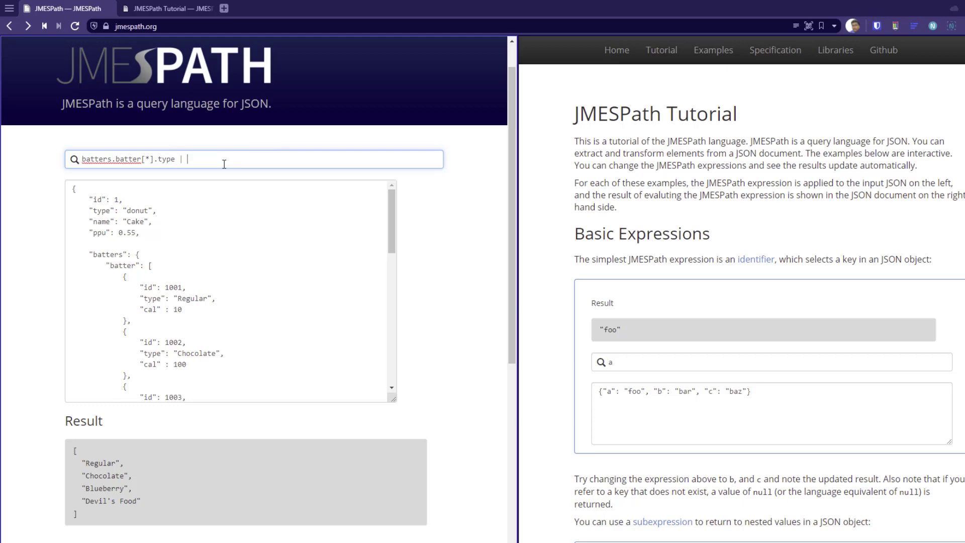
{"action": "mouse_move", "coordinate": [155, 498]}
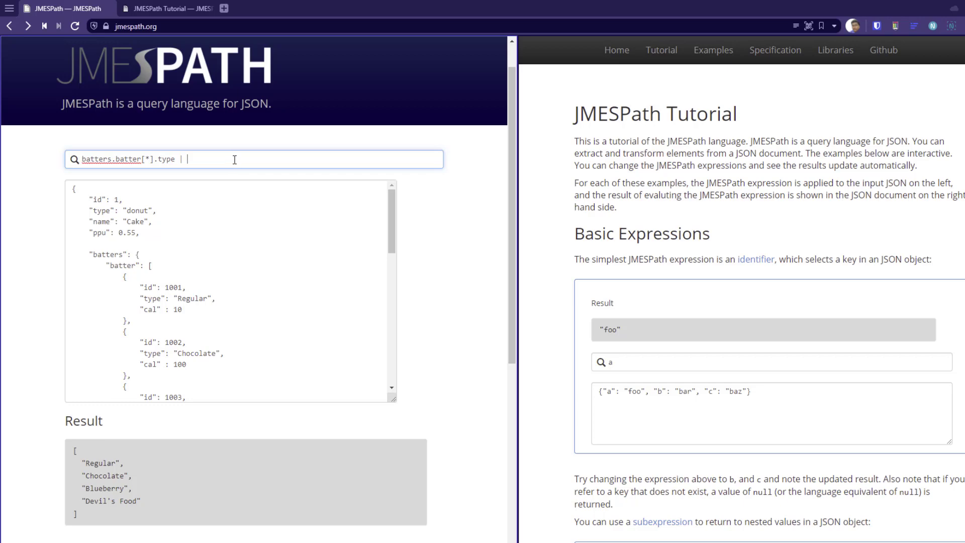
Pipe the types into [?contains(@, 'Cho') == `true`], leaving only "Chocolate"
{"action": "type", "text": "[]"}
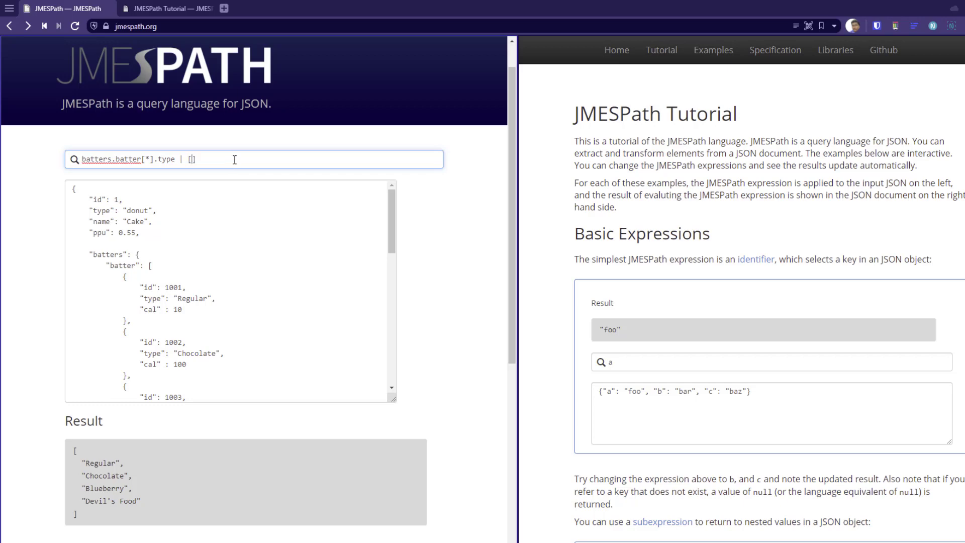
{"action": "type", "text": "?contains"}
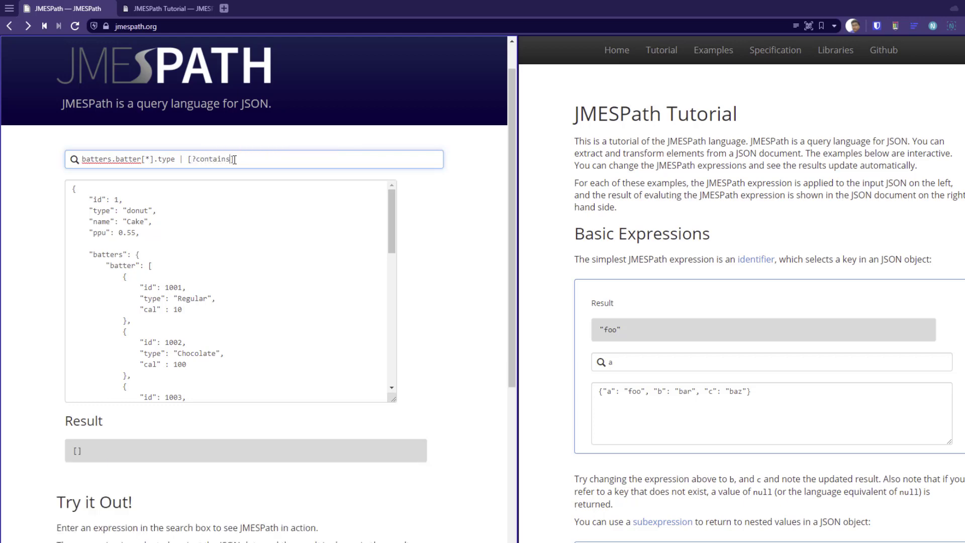
{"action": "type", "text": "("}
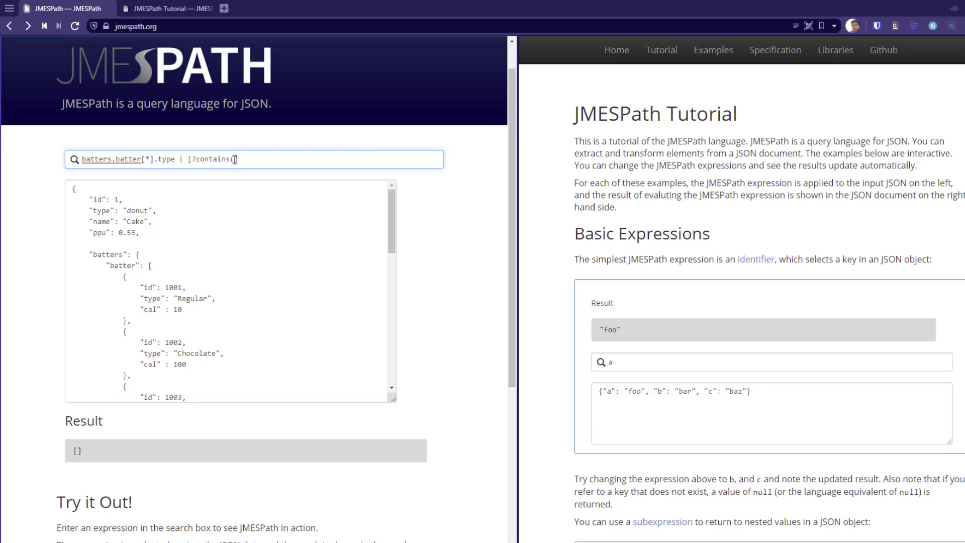
{"action": "type", "text": "@)]"}
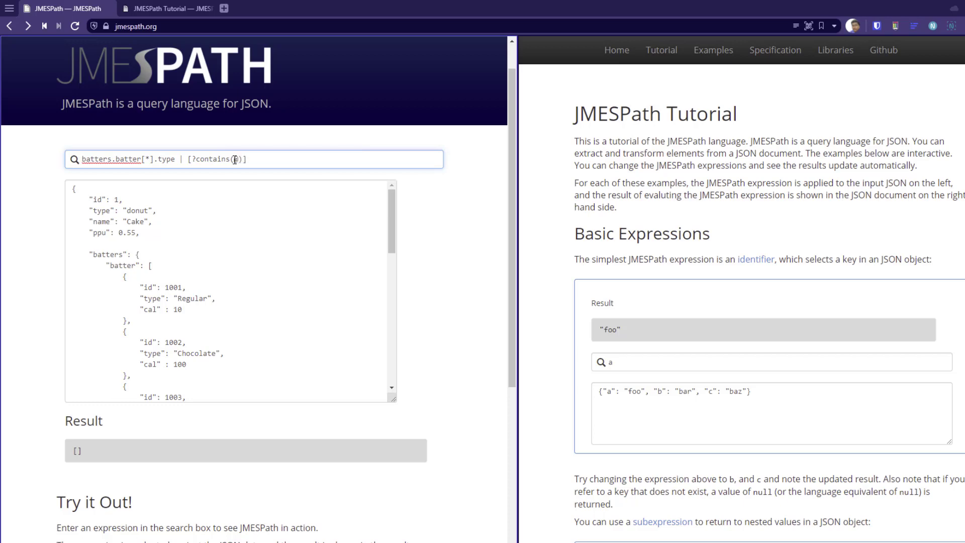
{"action": "type", "text": ", 'C"}
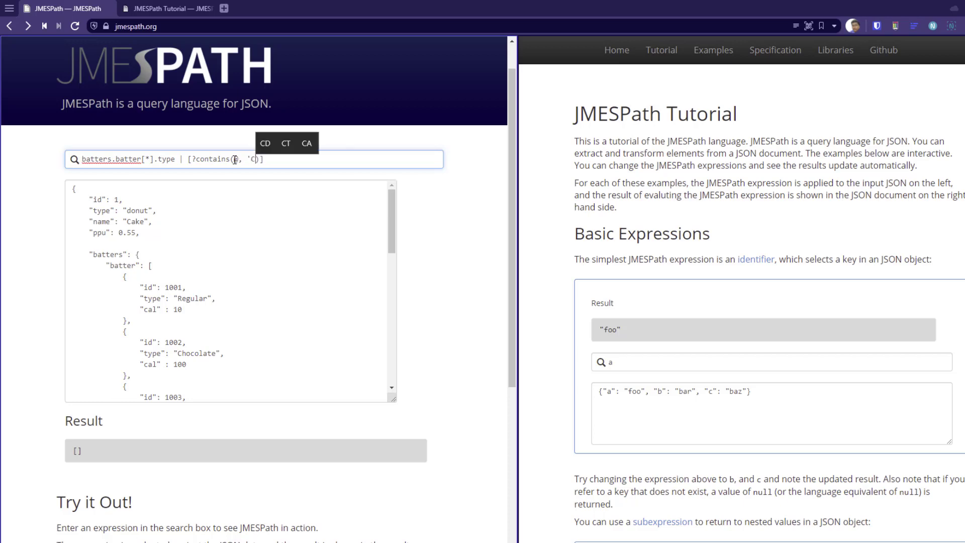
{"action": "type", "text": "ho"}
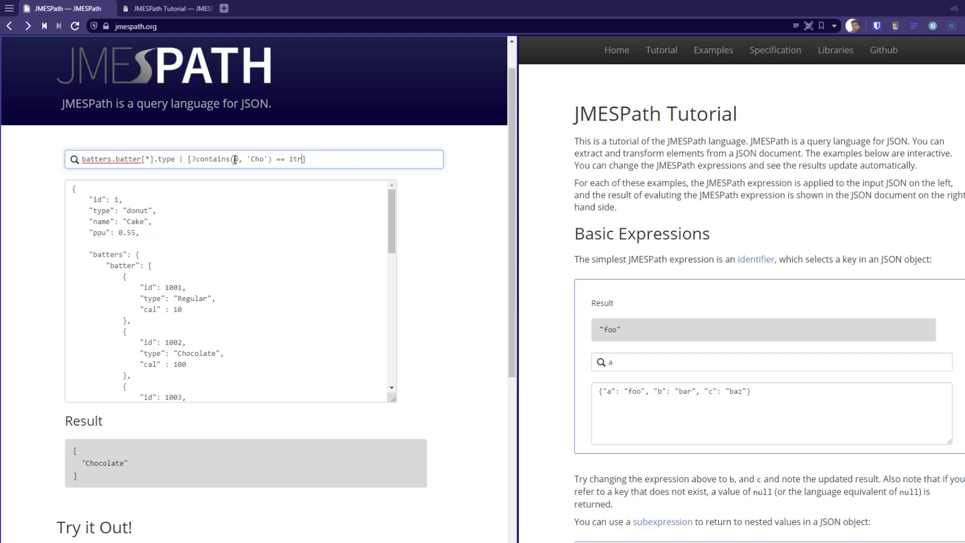
{"action": "key", "text": "BackSpace"}
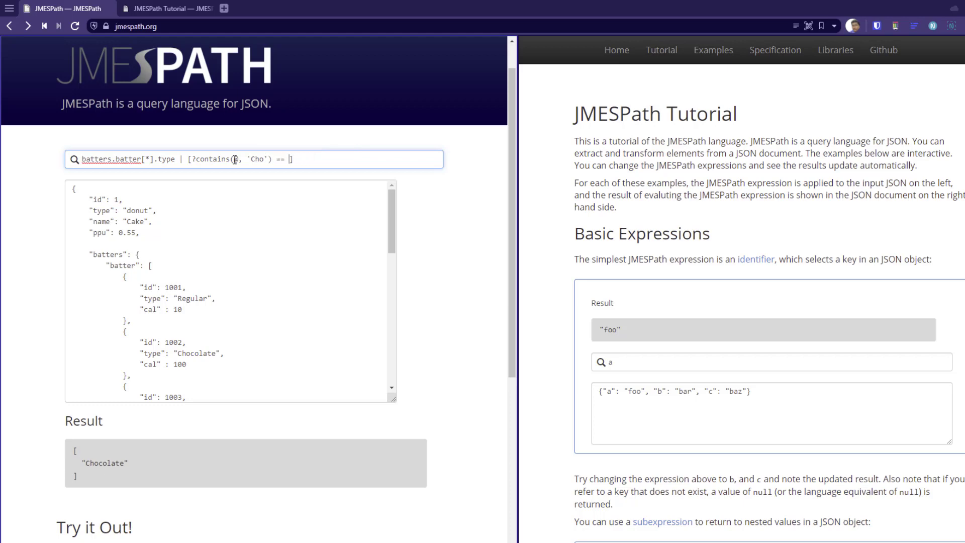
{"action": "type", "text": "`true"}
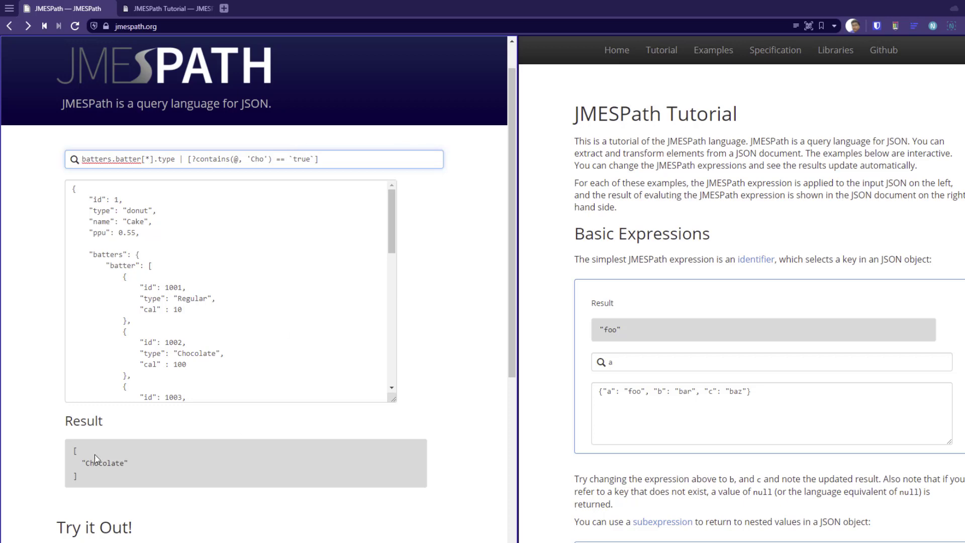
{"action": "mouse_move", "coordinate": [255, 159]}
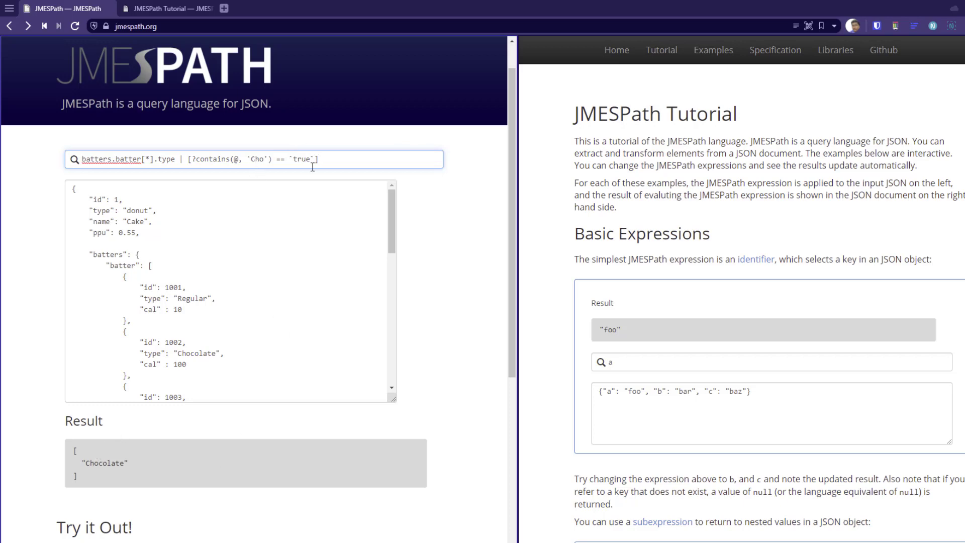
Change `true` to `false` in the filter, returning Regular, Blueberry and Devil's Food
{"action": "double_click", "coordinate": [302, 159]}
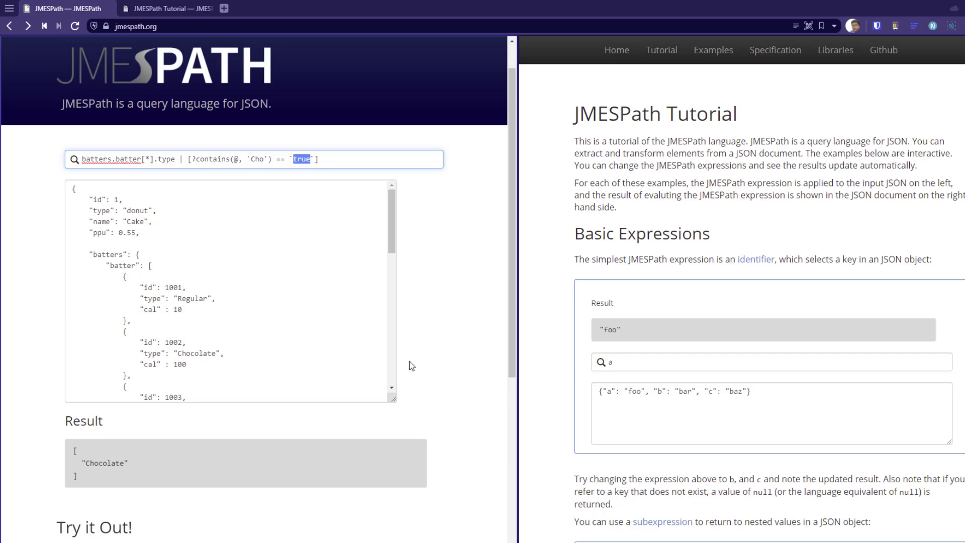
{"action": "type", "text": "false"}
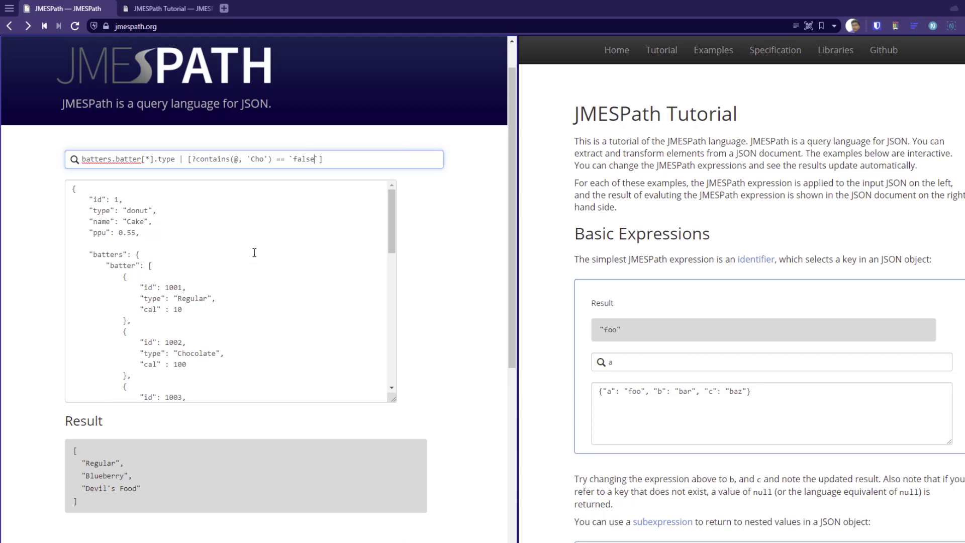
{"action": "mouse_move", "coordinate": [278, 165]}
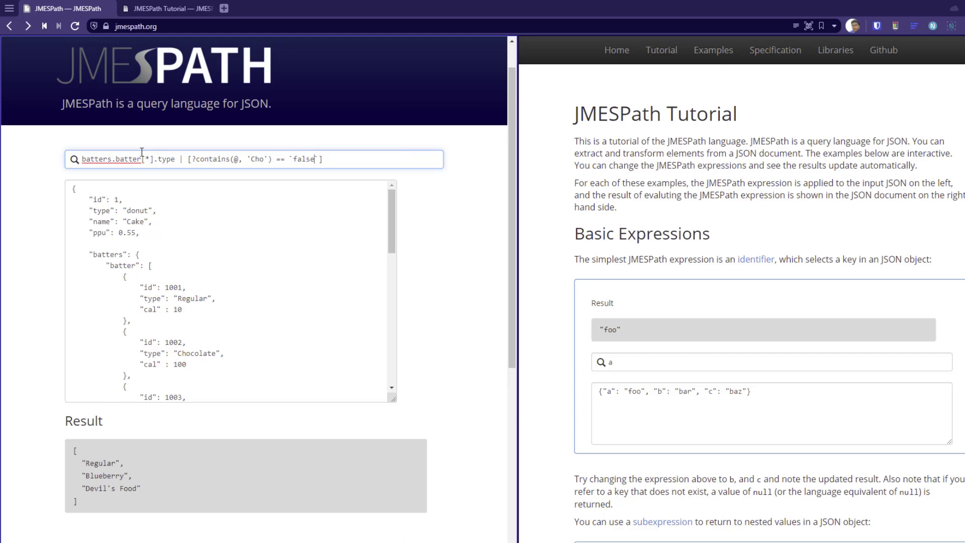
{"action": "mouse_move", "coordinate": [223, 140]}
{"action": "type", "text": "`"}
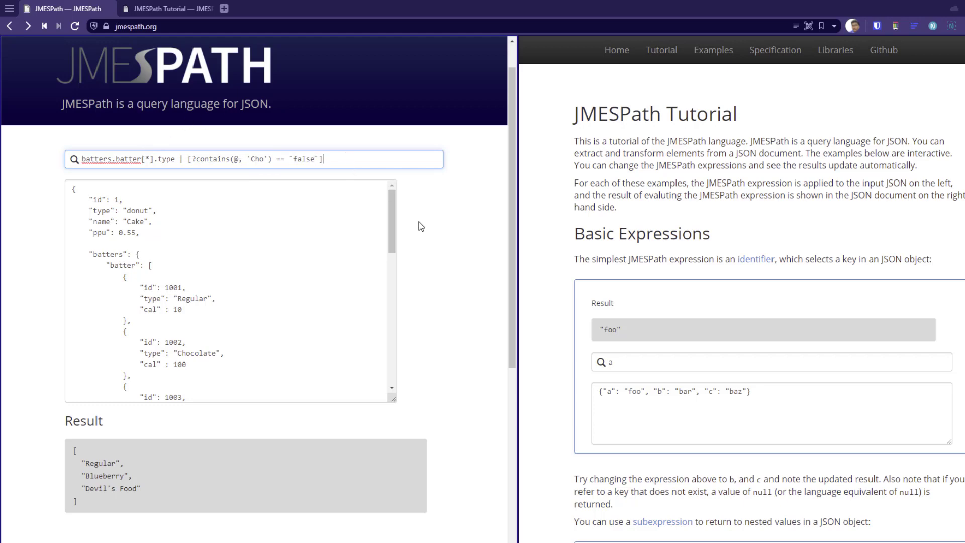
{"action": "mouse_move", "coordinate": [442, 264]}
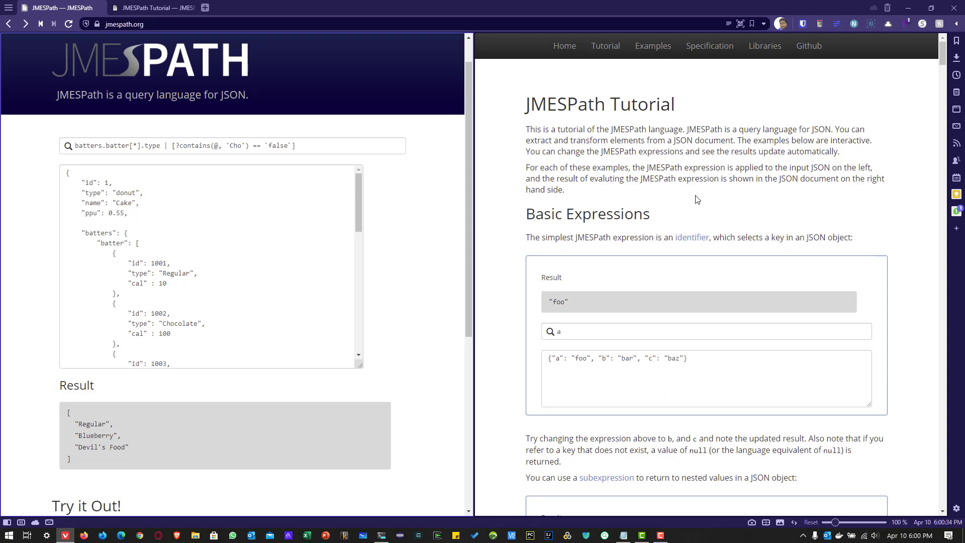
{"action": "mouse_move", "coordinate": [659, 63]}
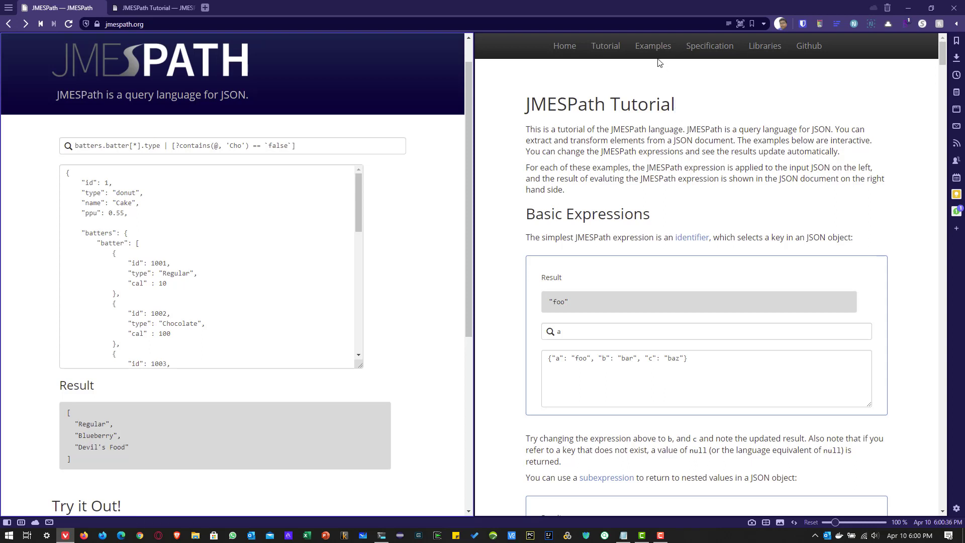
{"action": "mouse_move", "coordinate": [722, 206]}
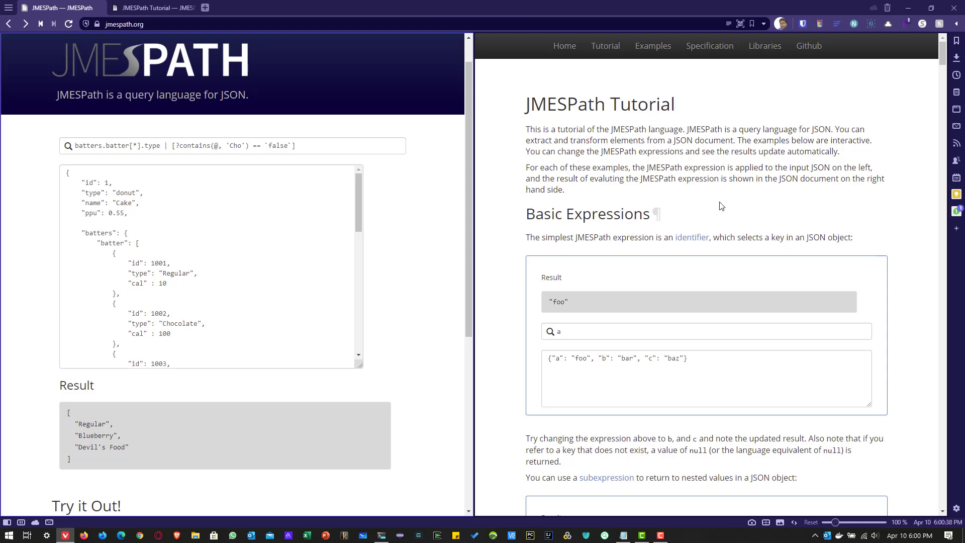
{"action": "mouse_move", "coordinate": [720, 206]}
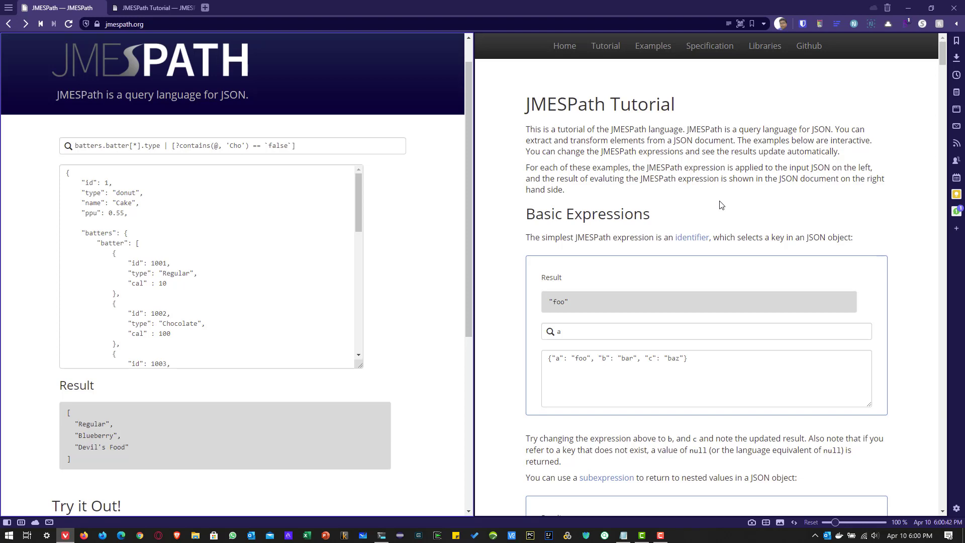
{"action": "left_click", "coordinate": [234, 146]}
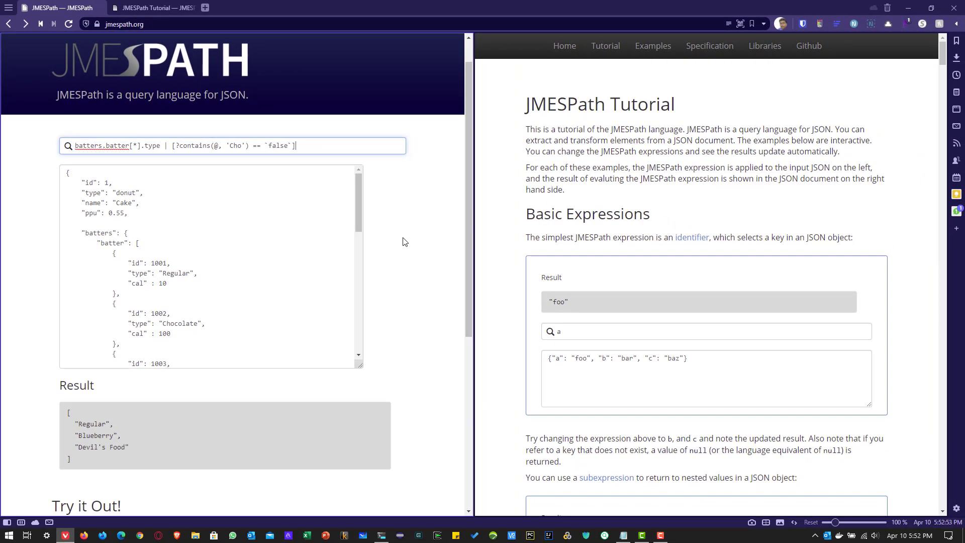